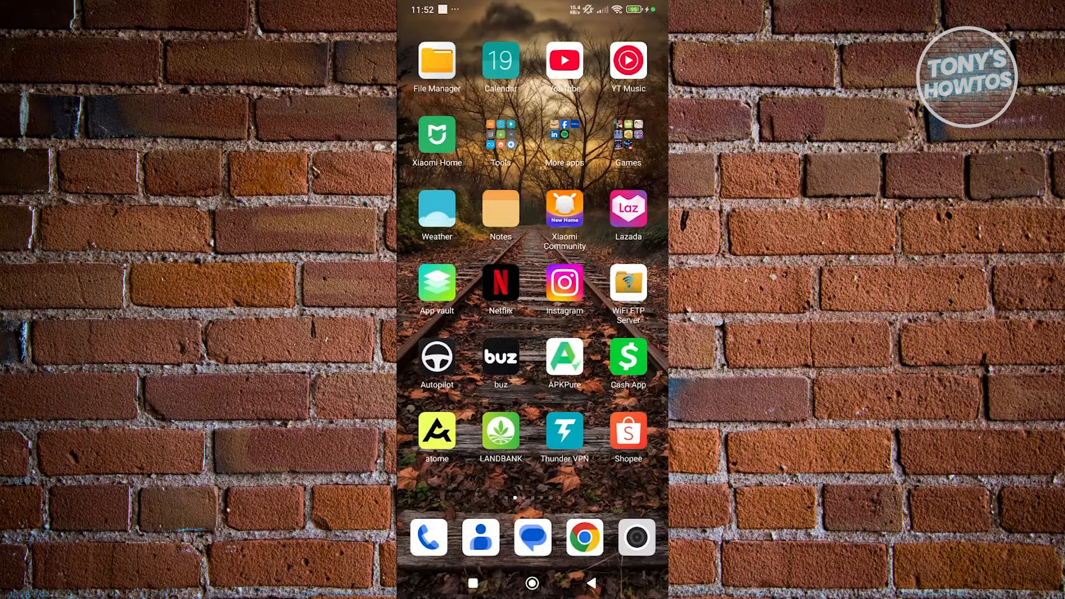
- Launch Facebook from the More apps folder on the home screen
left_click(564, 137)
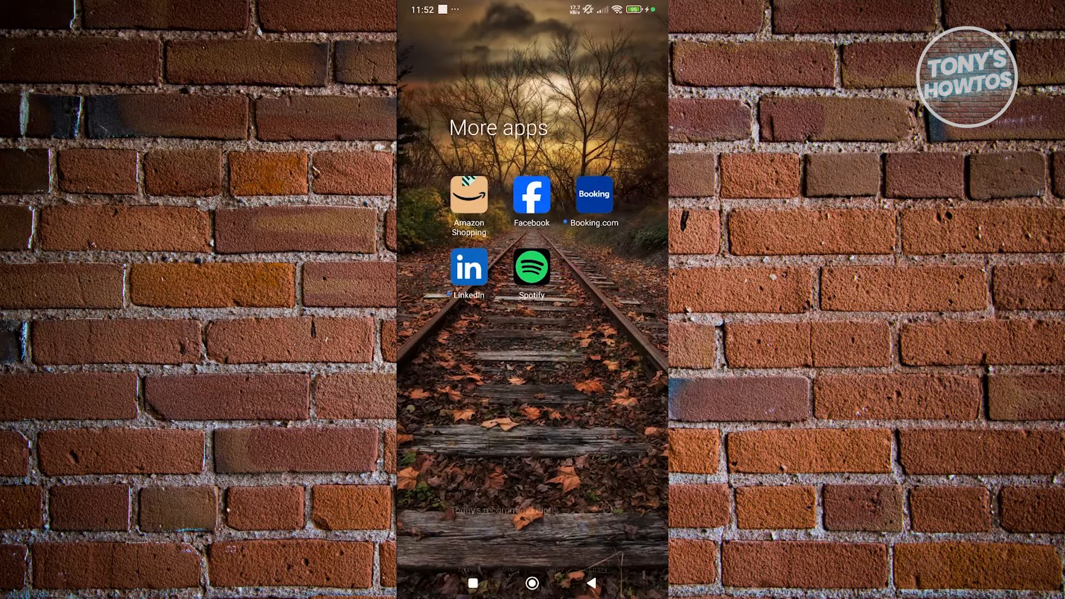
left_click(532, 195)
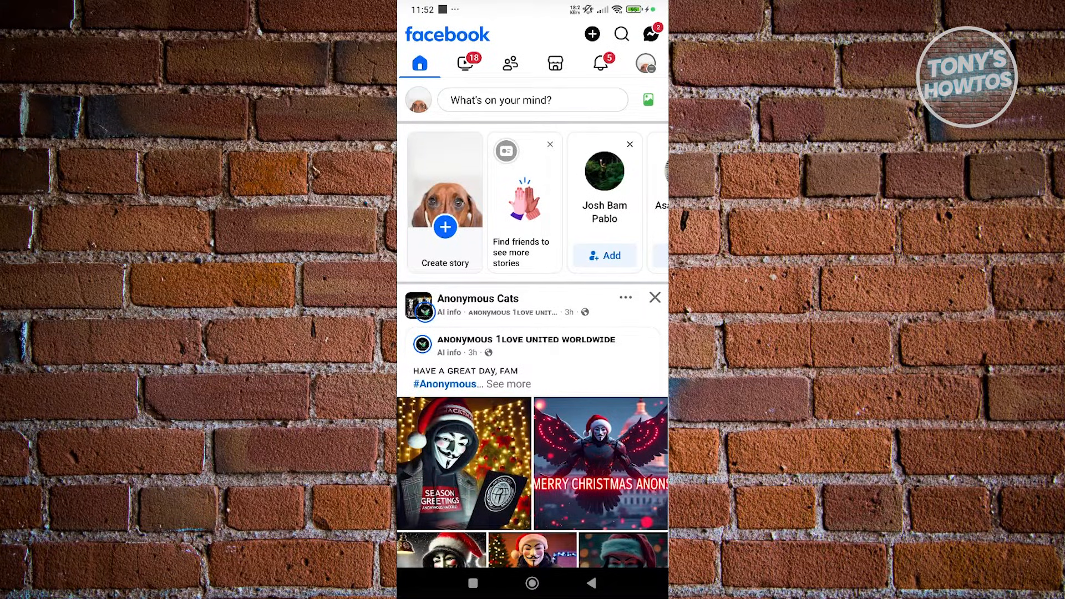
- Go to your own profile from the account menu to reach its settings
left_click(644, 62)
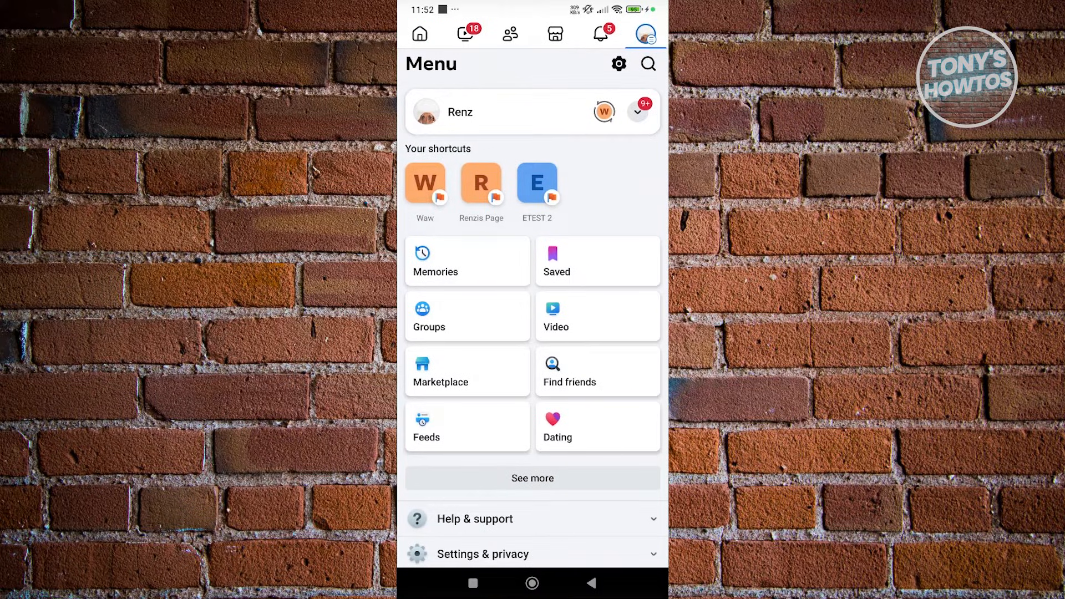
left_click(447, 111)
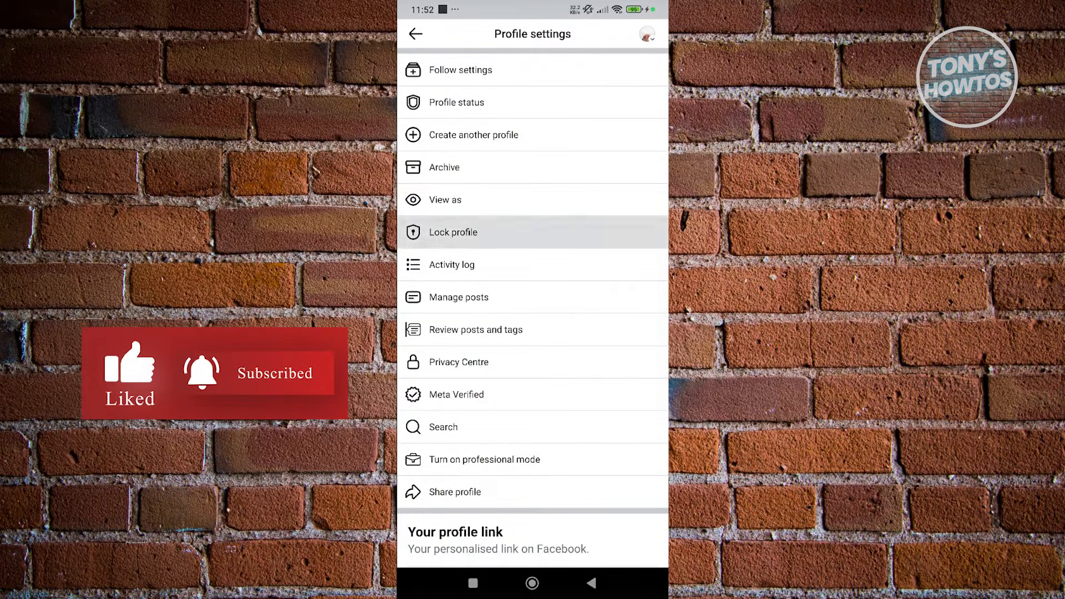
- Lock your profile via Lock profile and dismiss the 'You locked your profile' confirmation
left_click(453, 232)
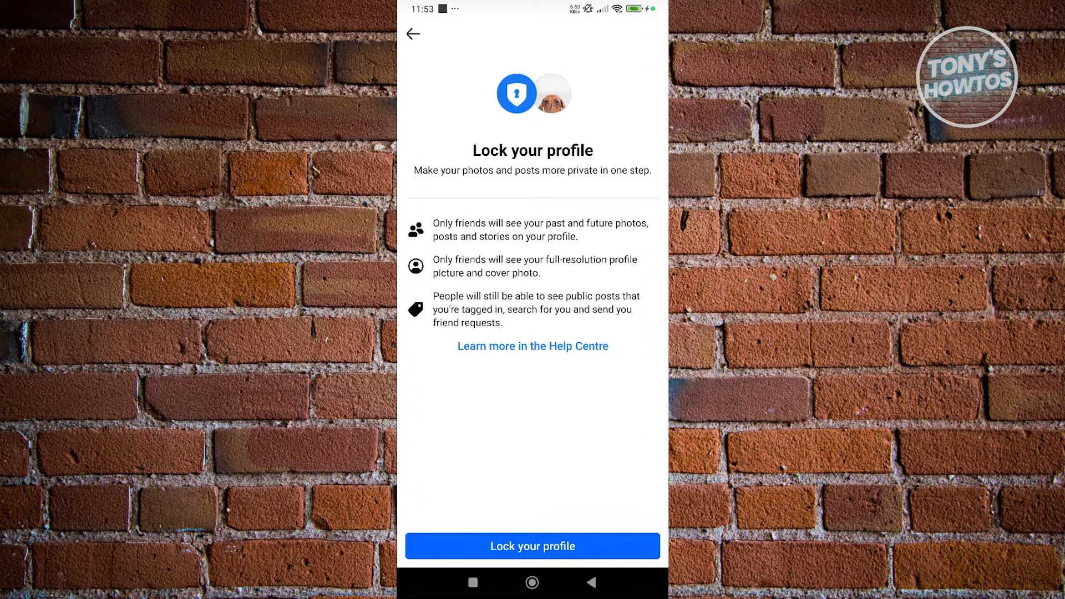
left_click(532, 546)
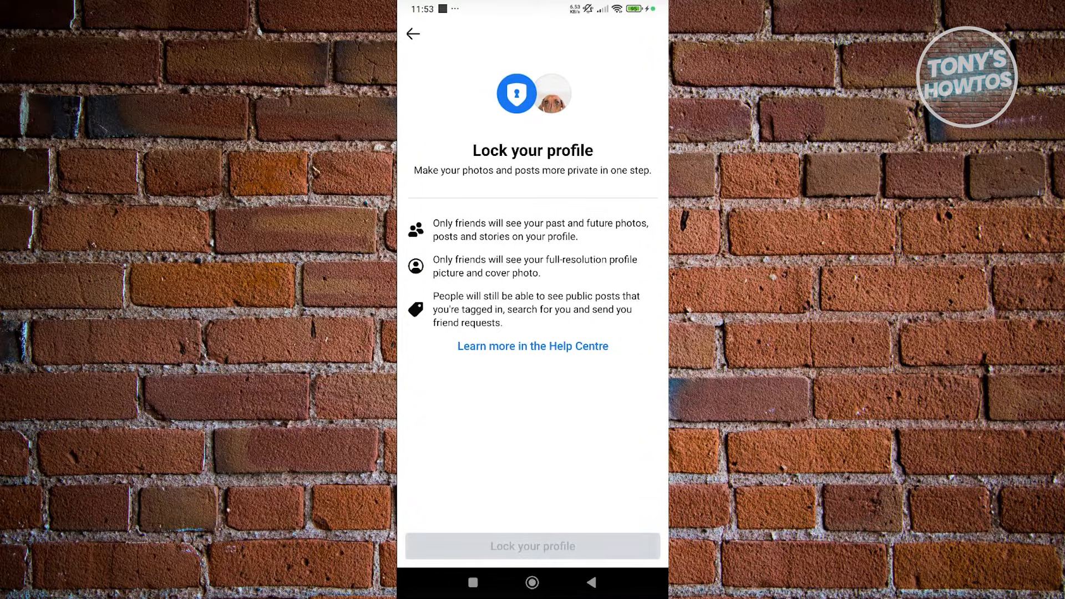
left_click(533, 546)
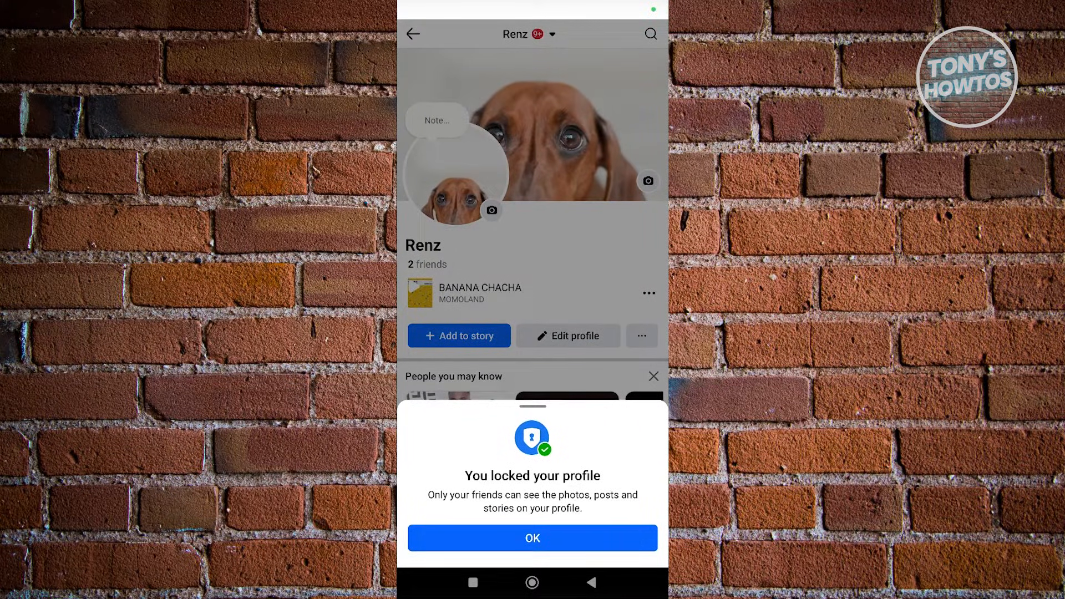
left_click(532, 537)
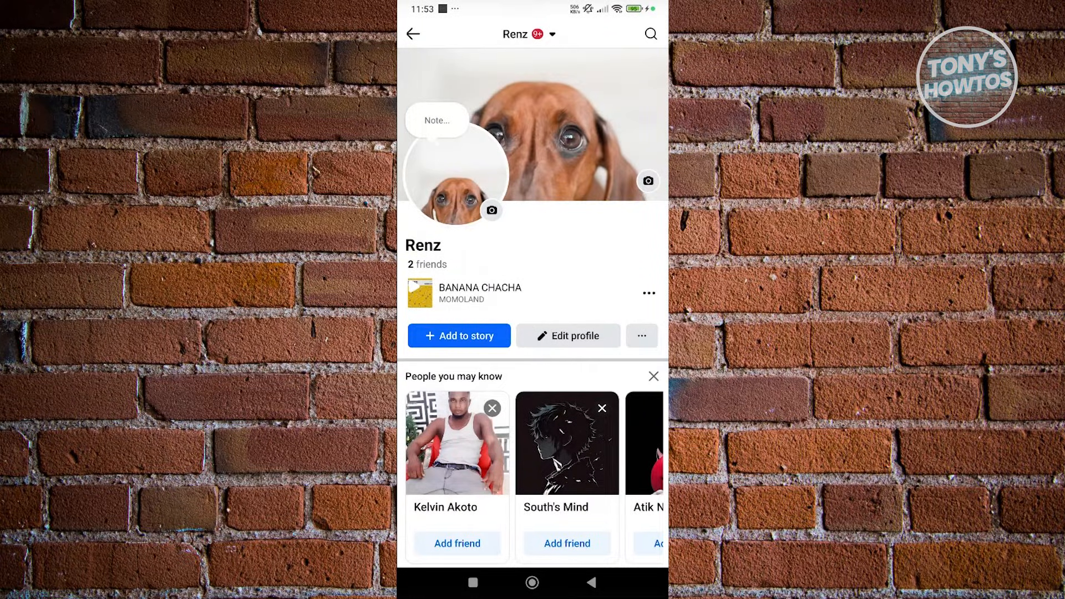